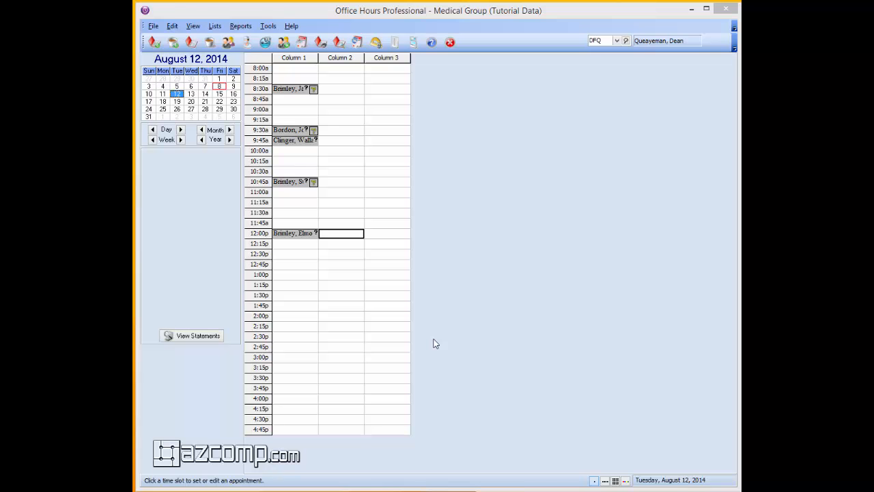
mouse_move(439, 348)
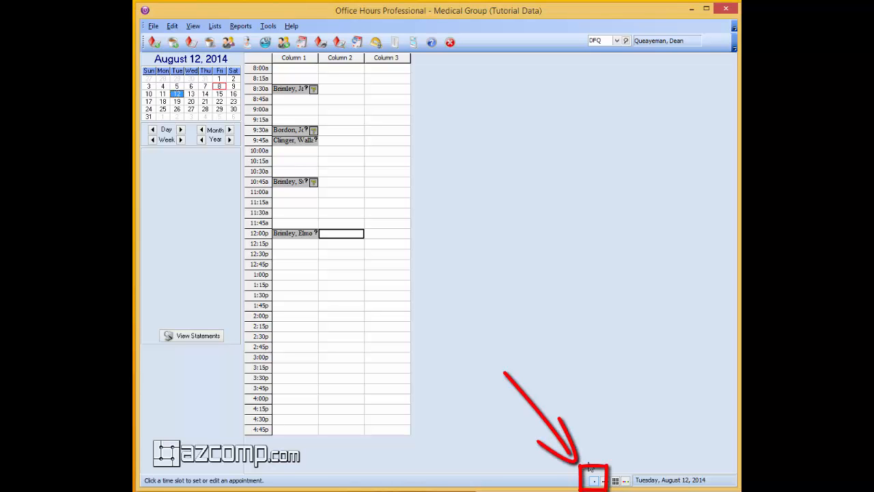
left_click(618, 41)
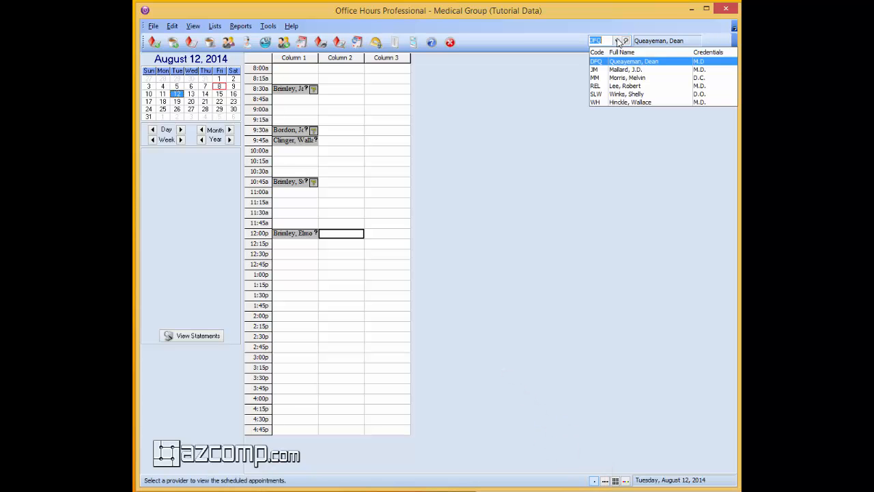
left_click(627, 77)
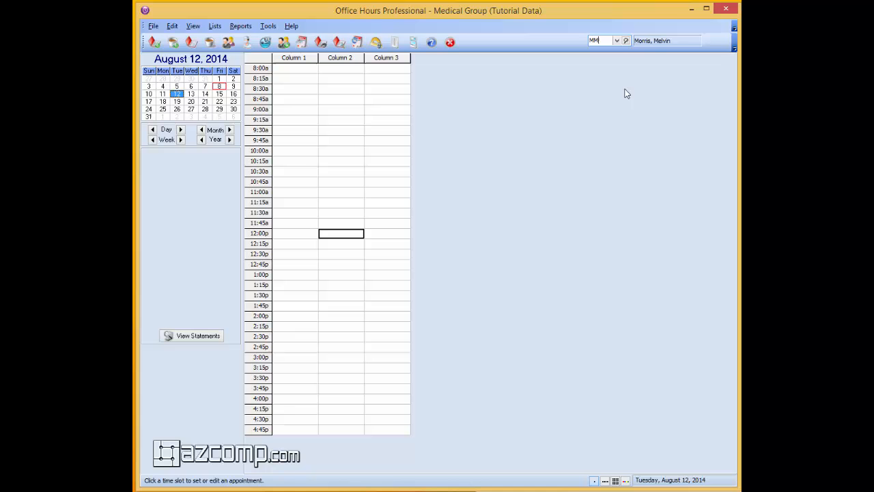
mouse_move(335, 101)
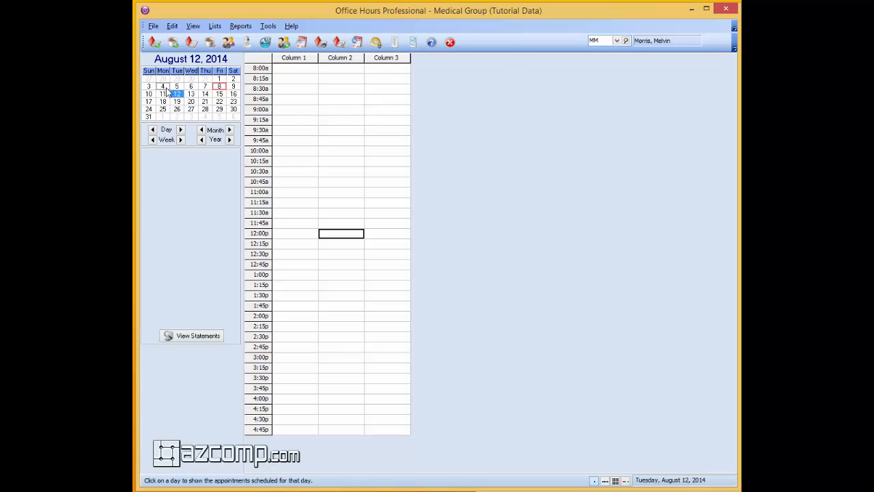
left_click(162, 85)
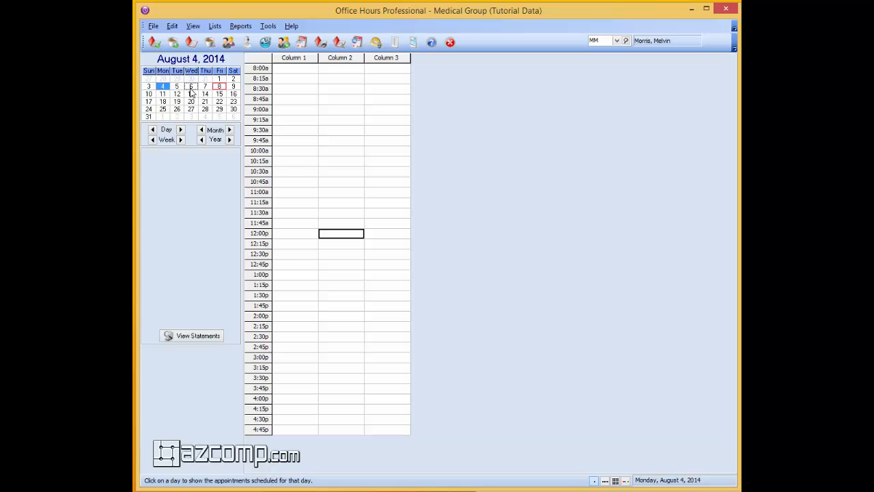
left_click(191, 84)
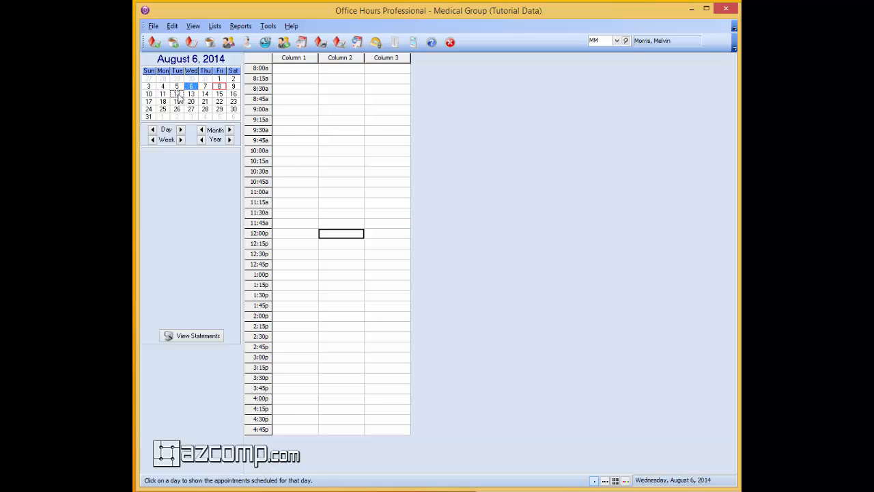
left_click(178, 93)
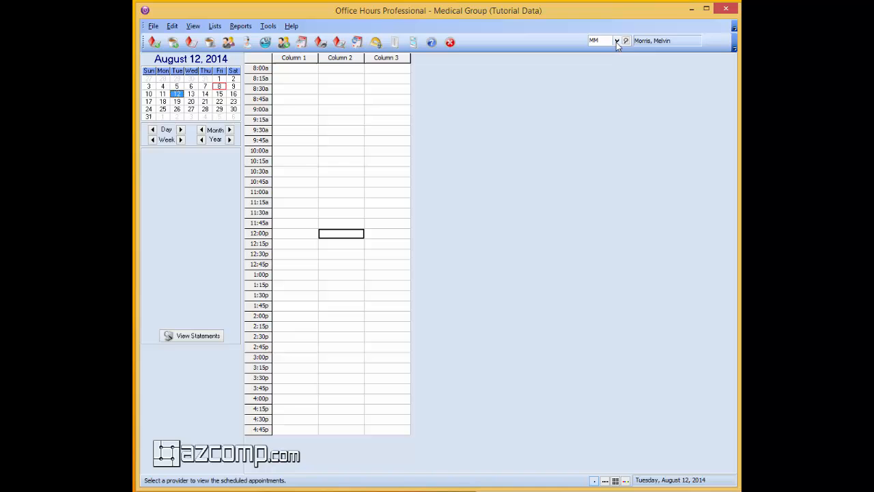
left_click(618, 41)
type("J")
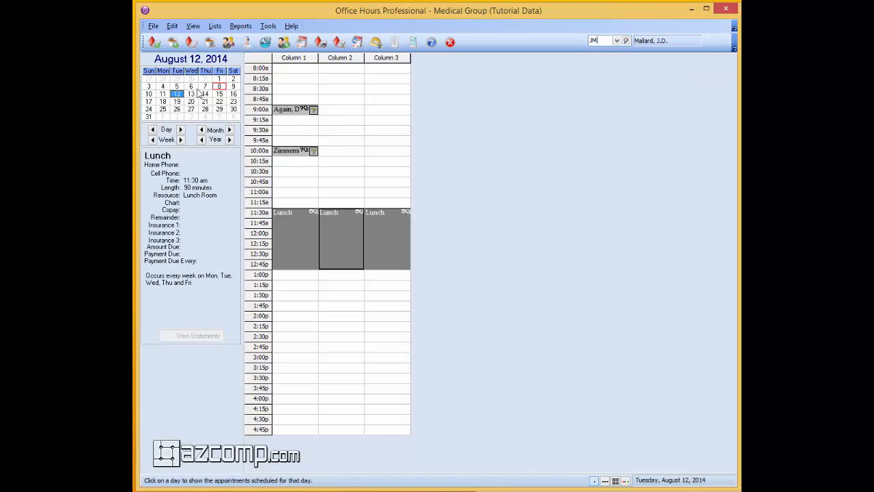
Step: Show August 13, 2014 and view Zimmerman's 10:00 am appointment without changing it
left_click(191, 93)
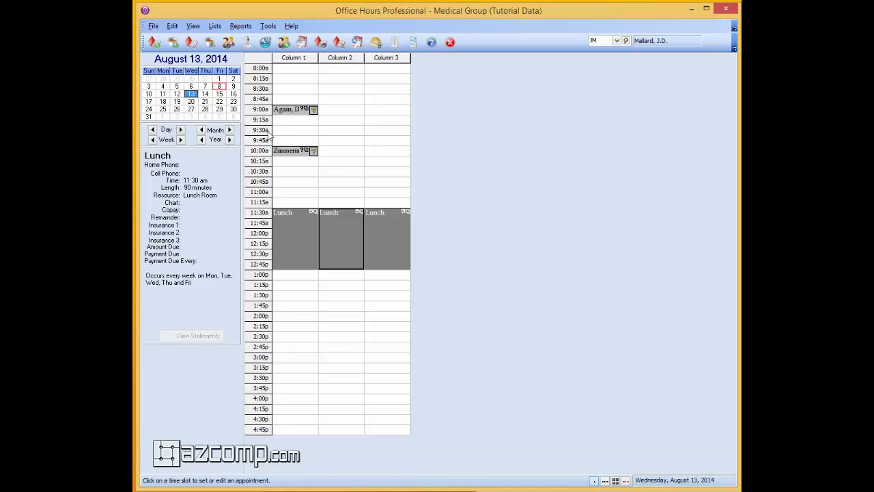
double_click(286, 150)
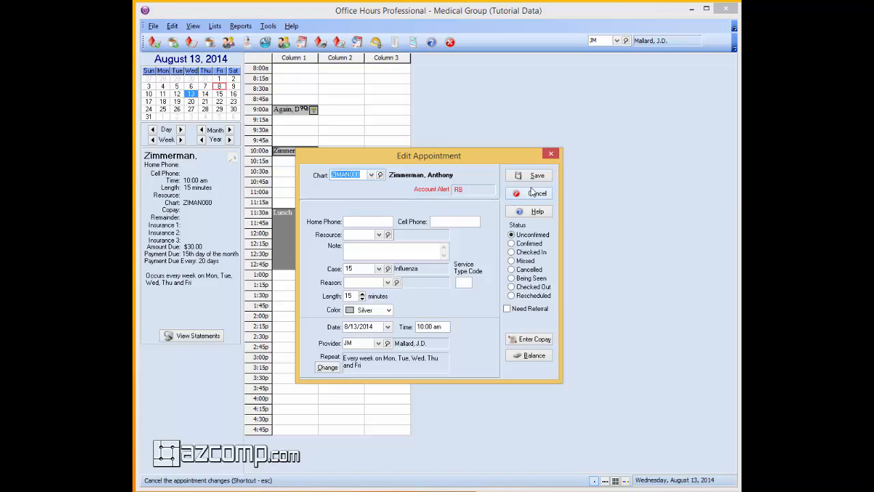
left_click(536, 194)
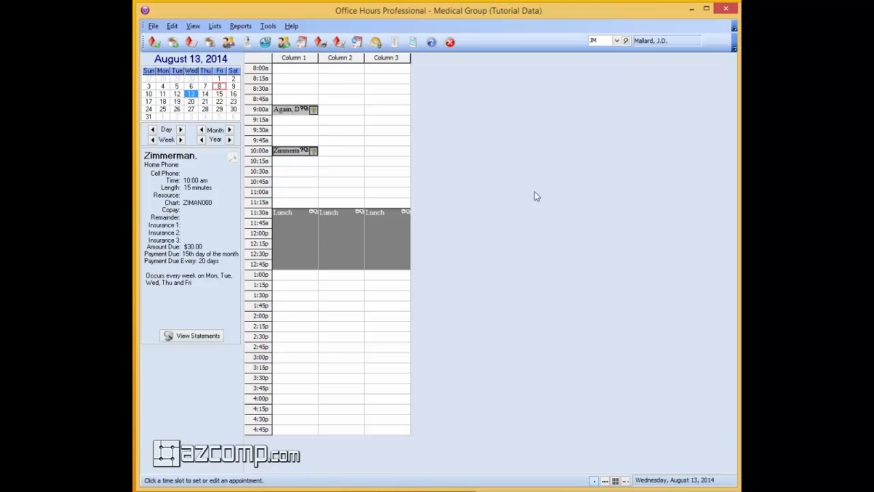
mouse_move(533, 197)
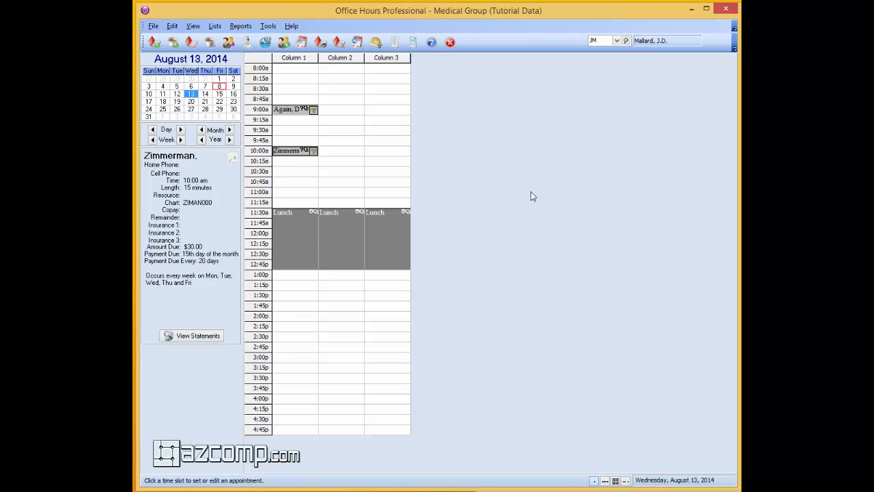
mouse_move(552, 204)
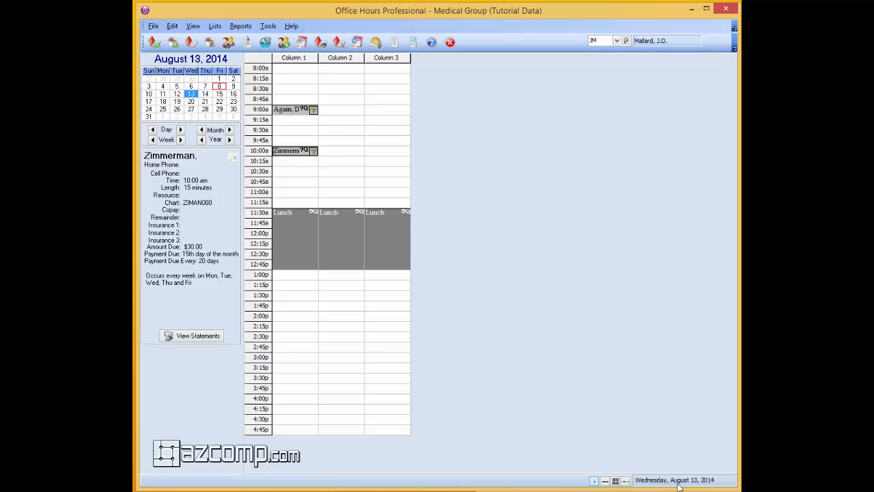
mouse_move(467, 295)
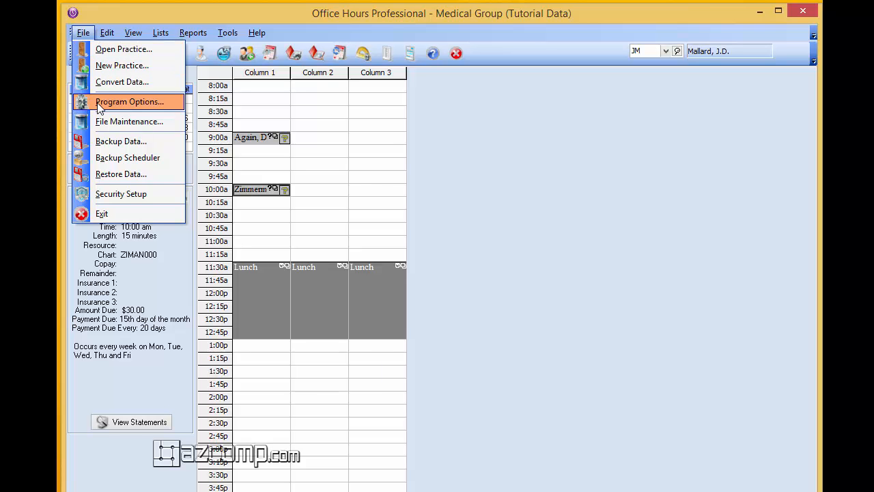
Step: Start a new multi-view from Program Options' Multi Views settings
left_click(129, 101)
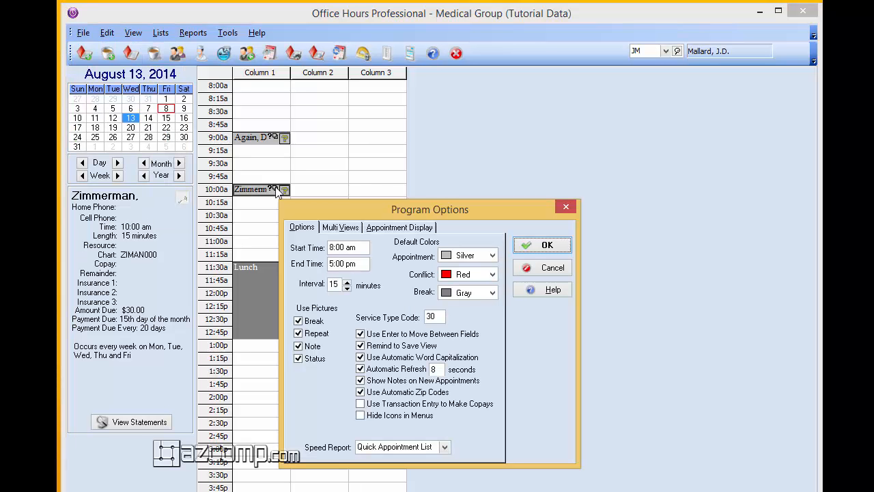
left_click(340, 227)
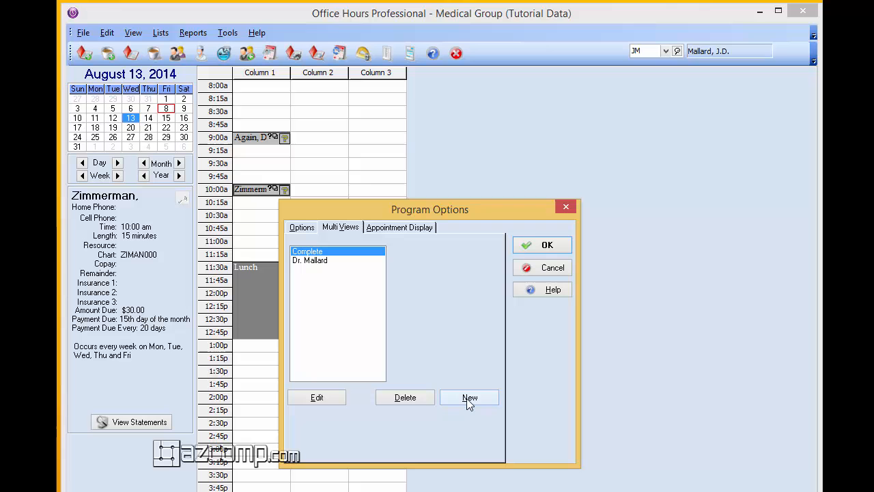
mouse_move(469, 397)
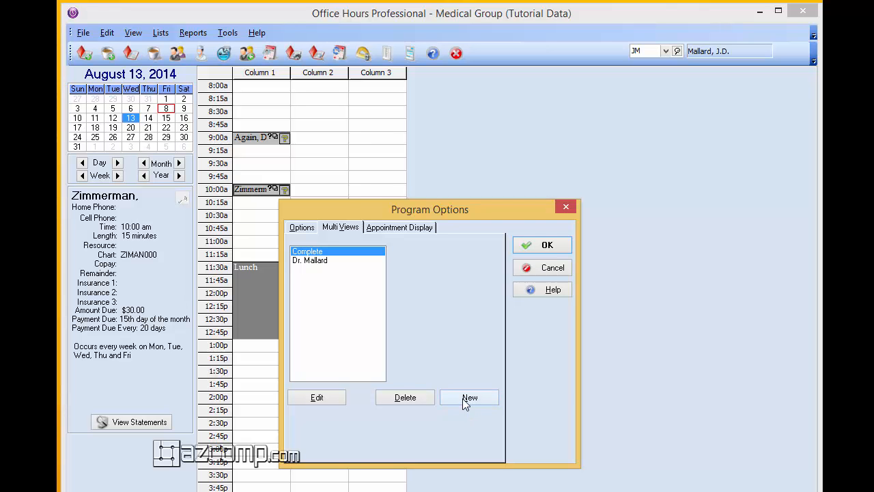
left_click(470, 398)
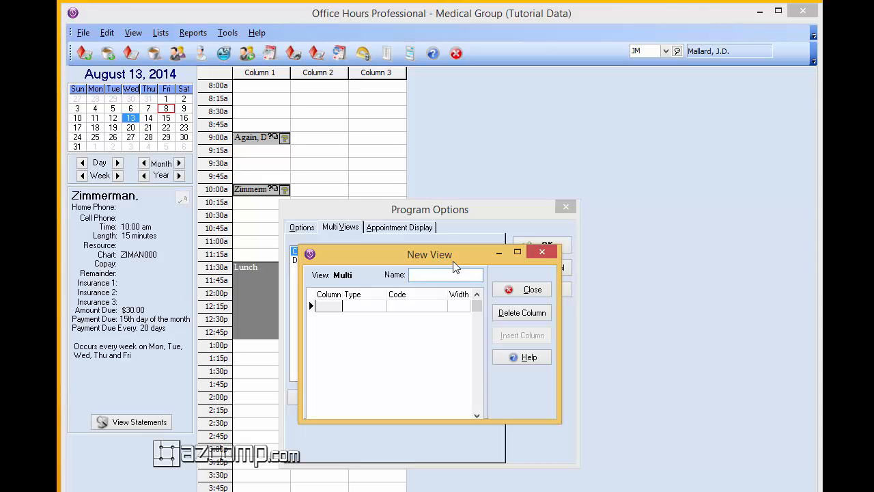
type("Melvin")
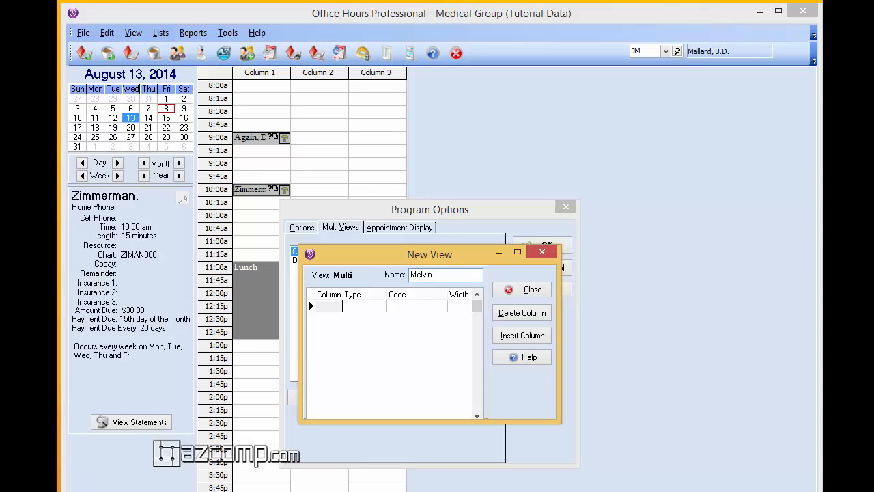
type("Morris")
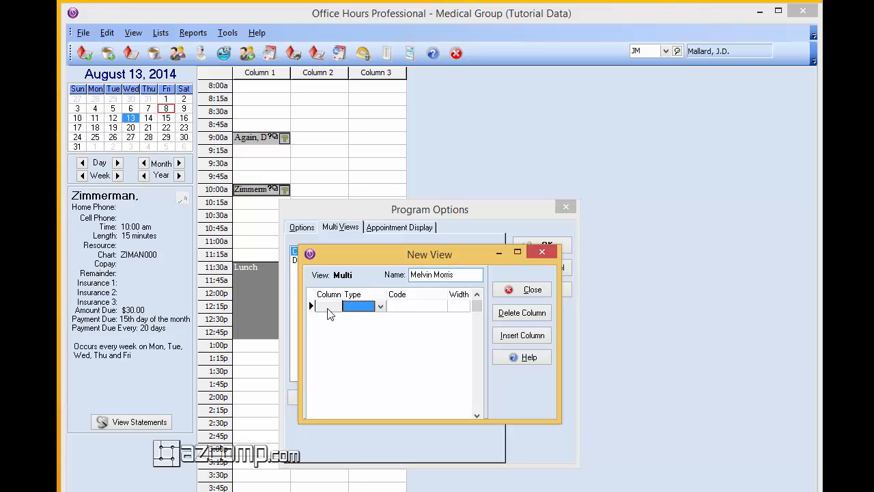
left_click(379, 305)
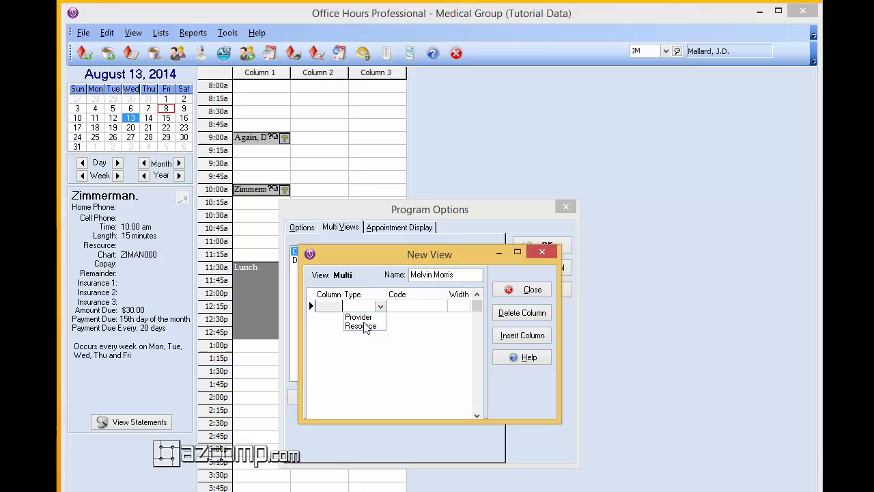
left_click(358, 317)
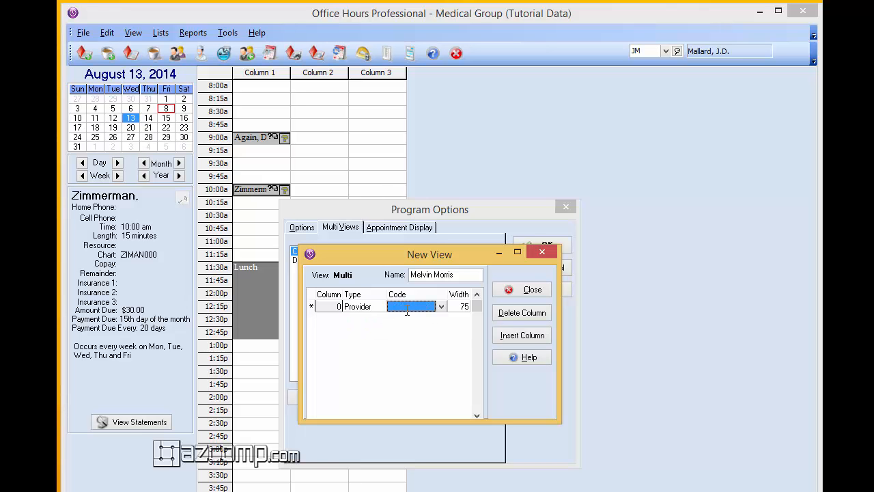
type("MM")
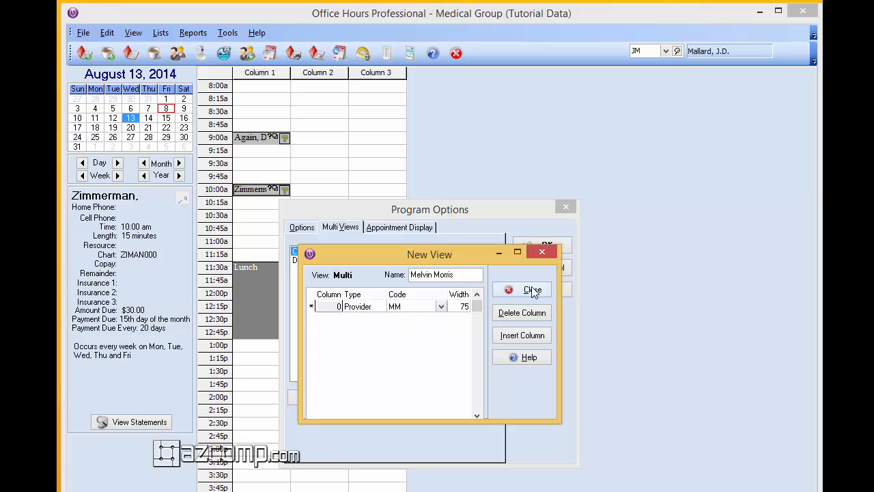
mouse_move(522, 339)
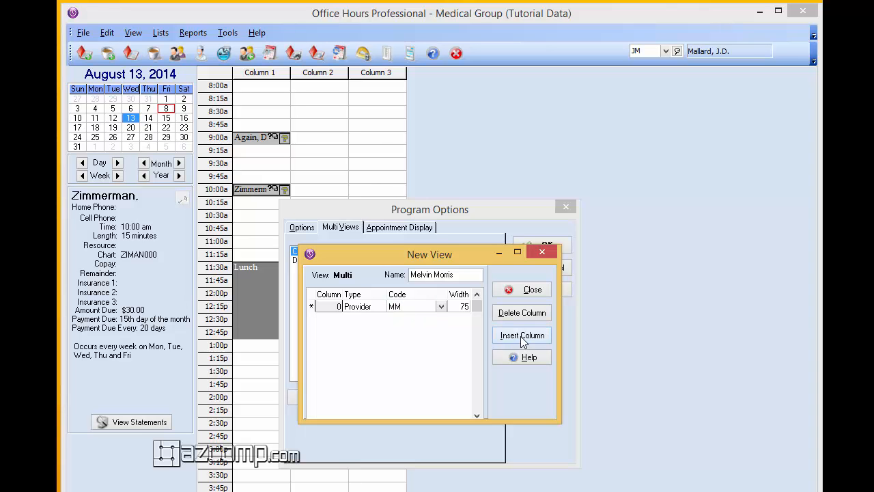
left_click(522, 335)
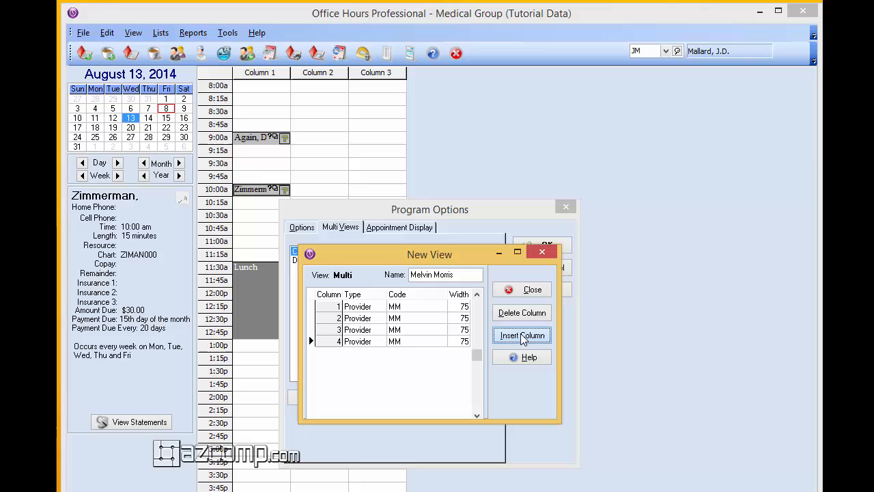
left_click(521, 335)
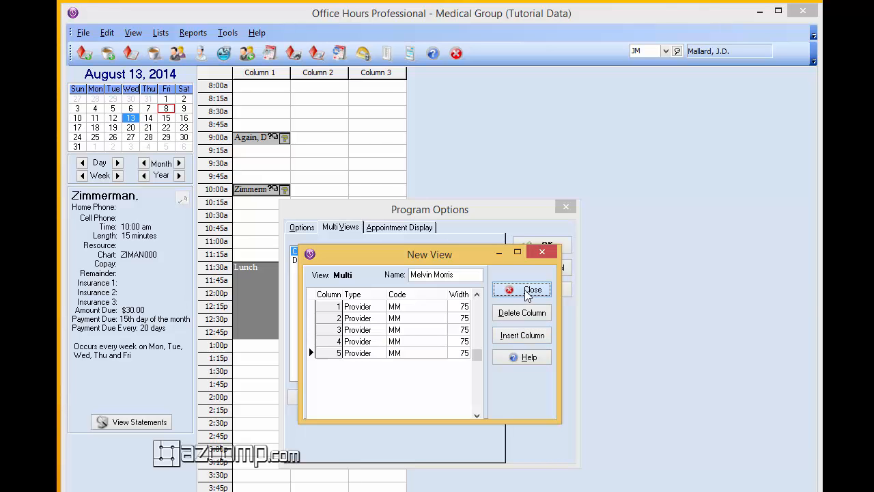
left_click(532, 289)
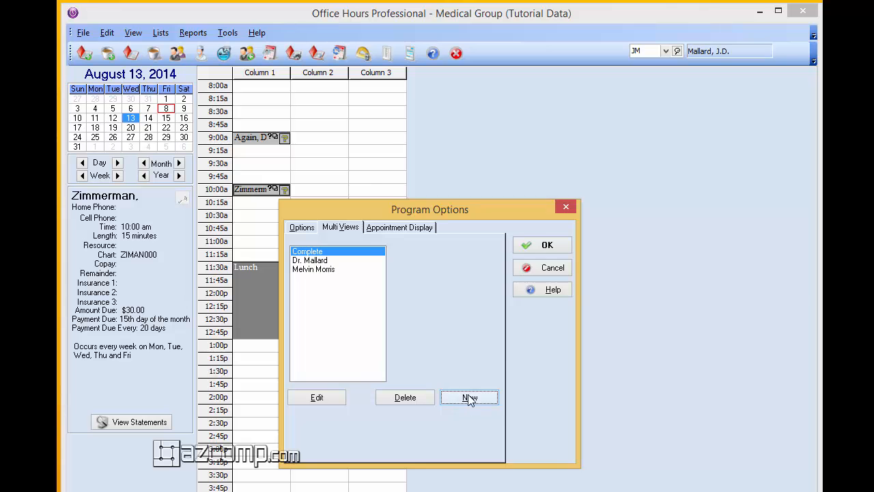
left_click(469, 396)
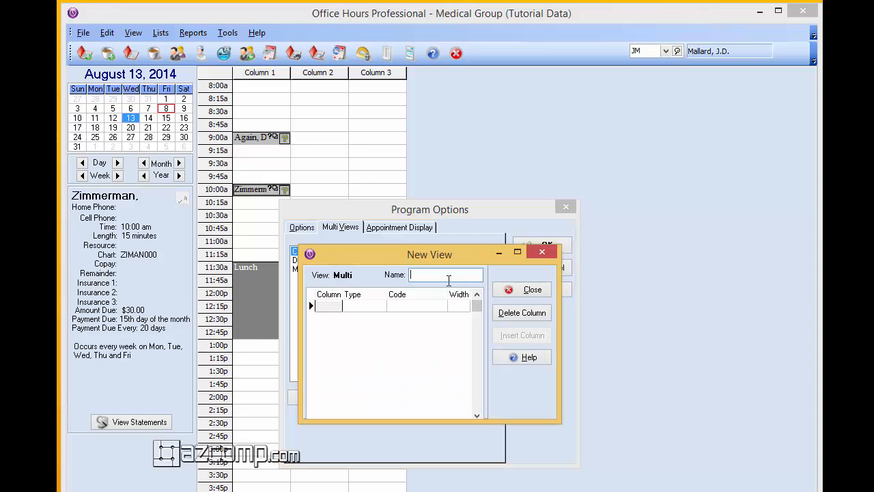
type("R")
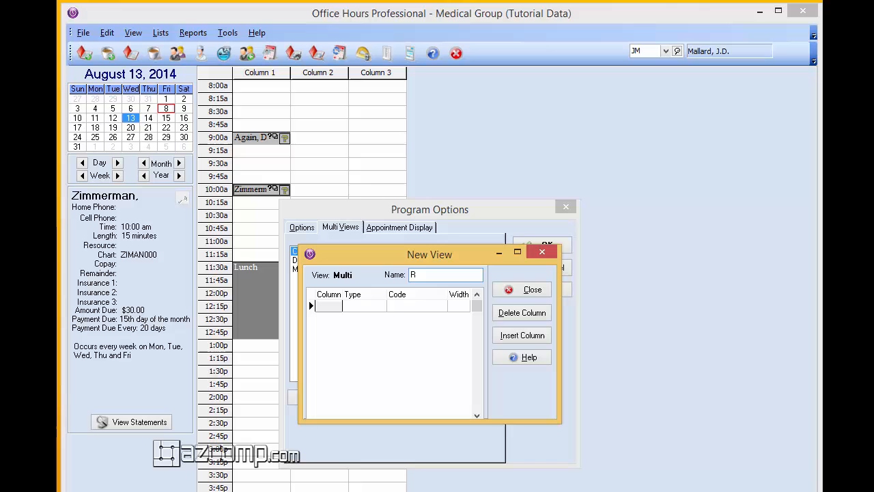
type("obert")
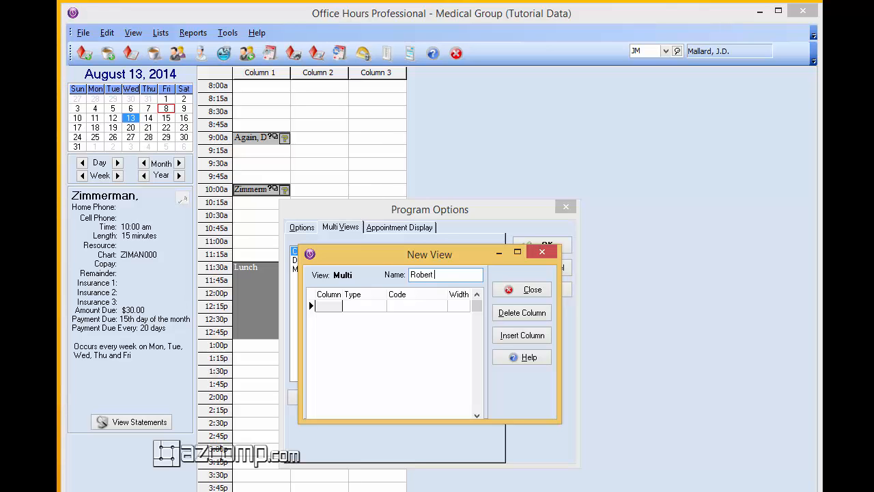
type("Lee")
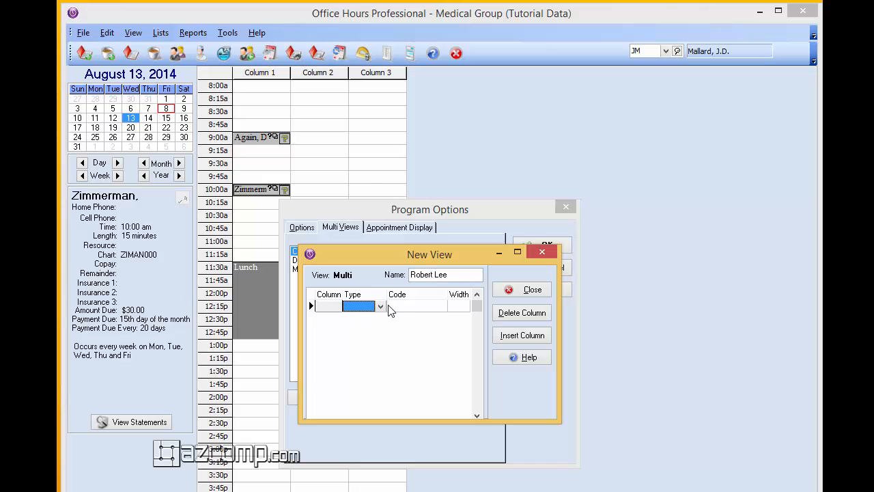
left_click(380, 306)
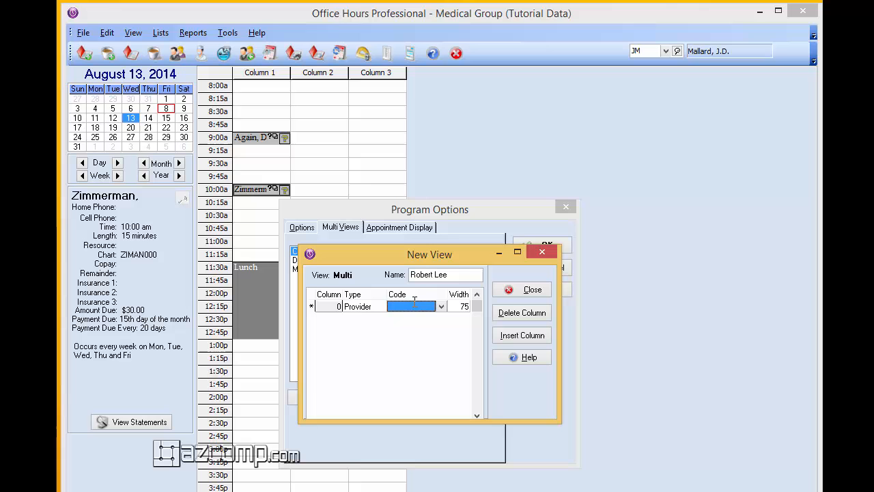
type("RI")
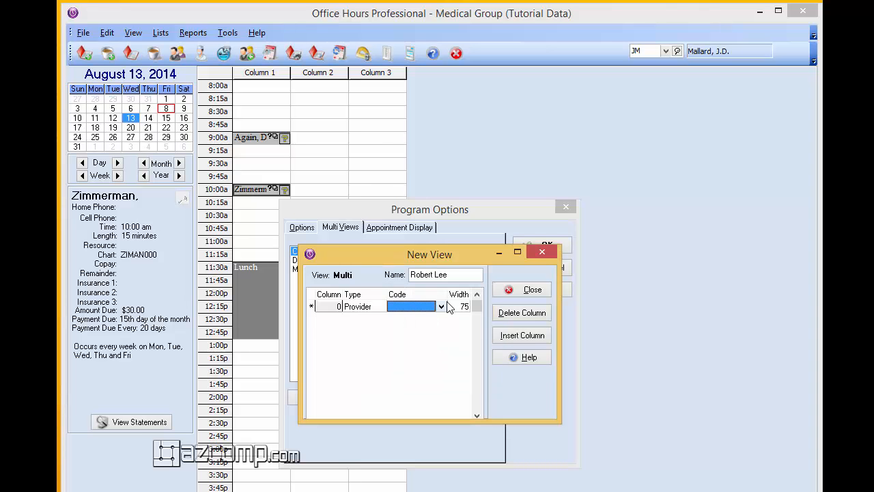
left_click(439, 306)
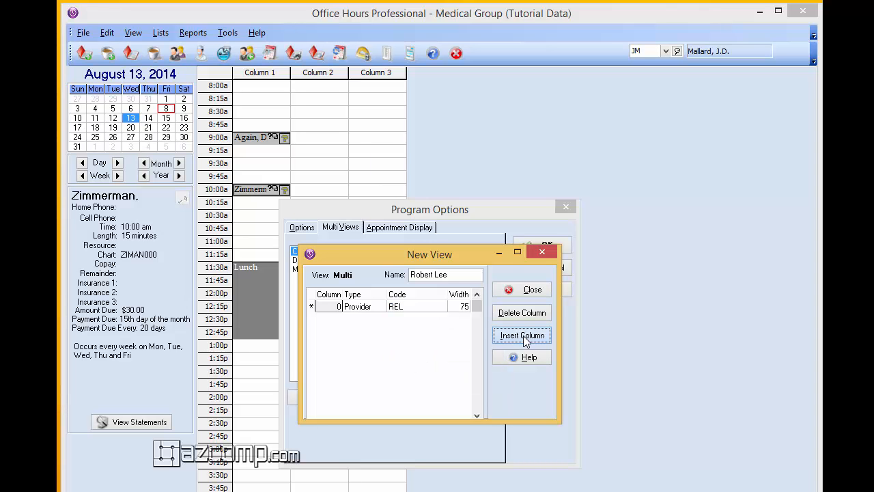
left_click(521, 335)
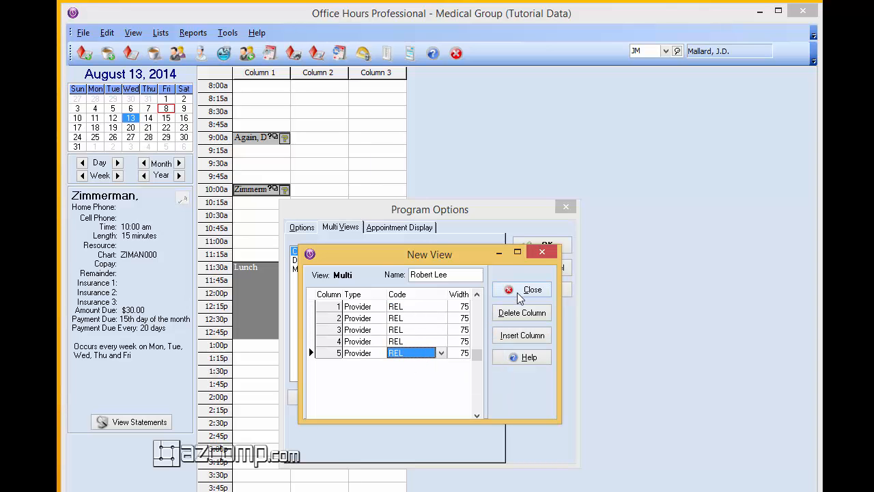
left_click(533, 289)
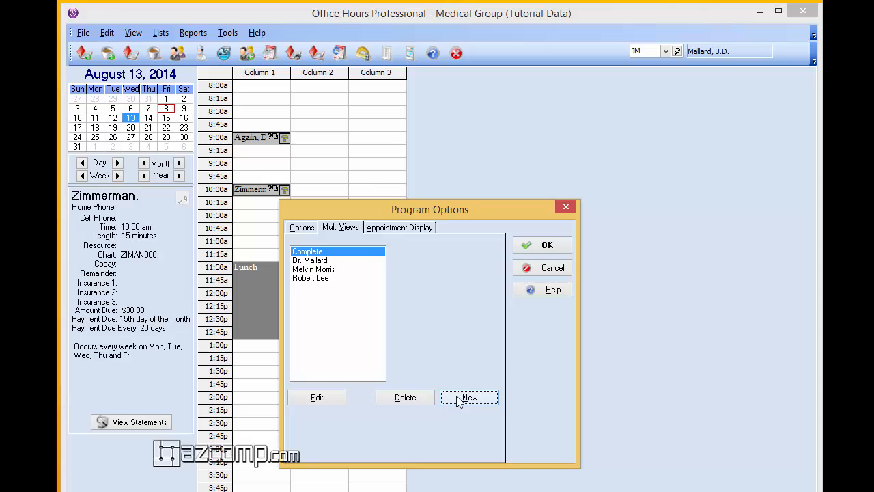
left_click(469, 396)
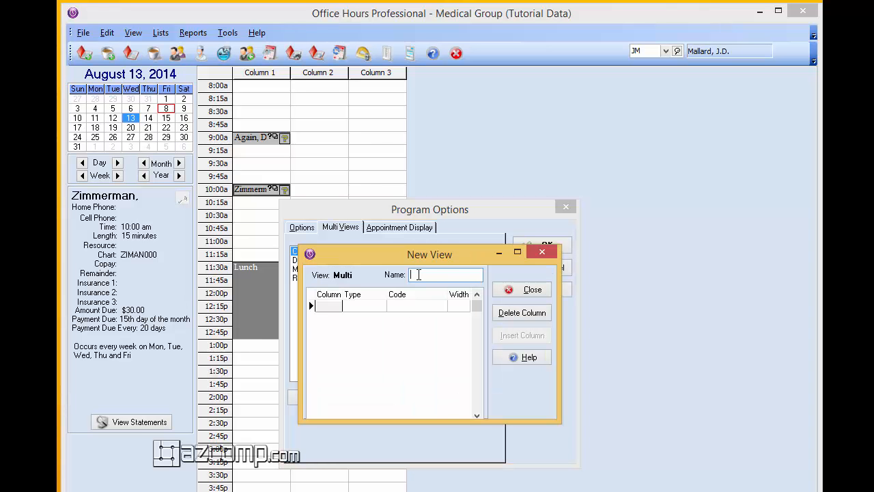
type("Sh")
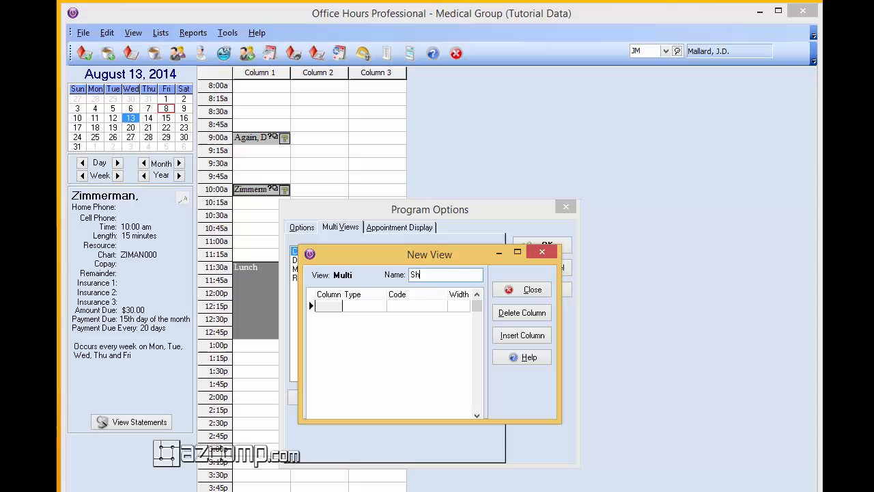
type("lly")
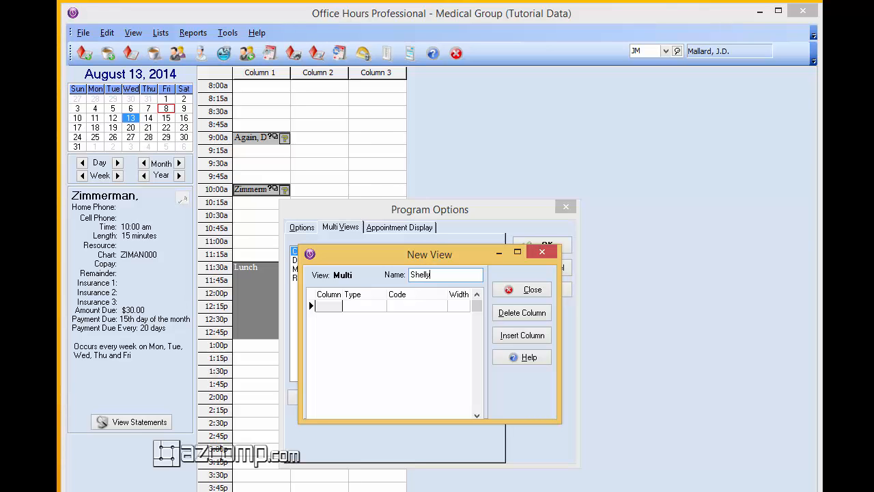
type("Wink")
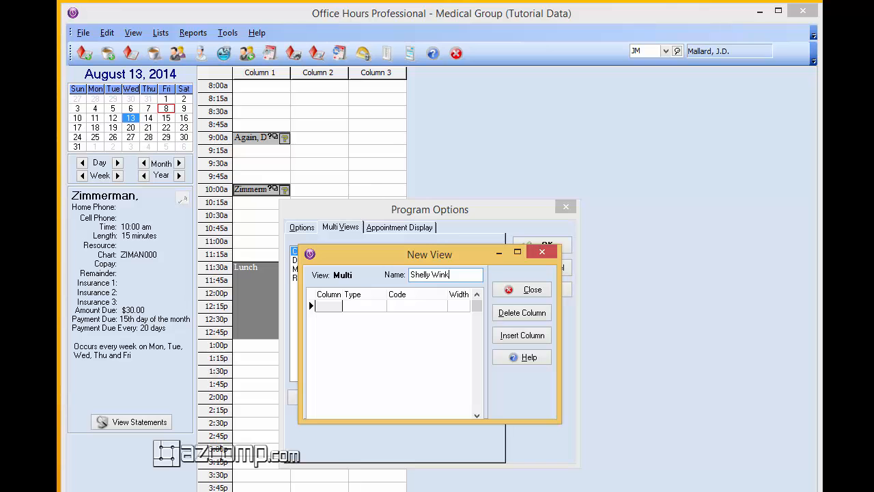
type("ks")
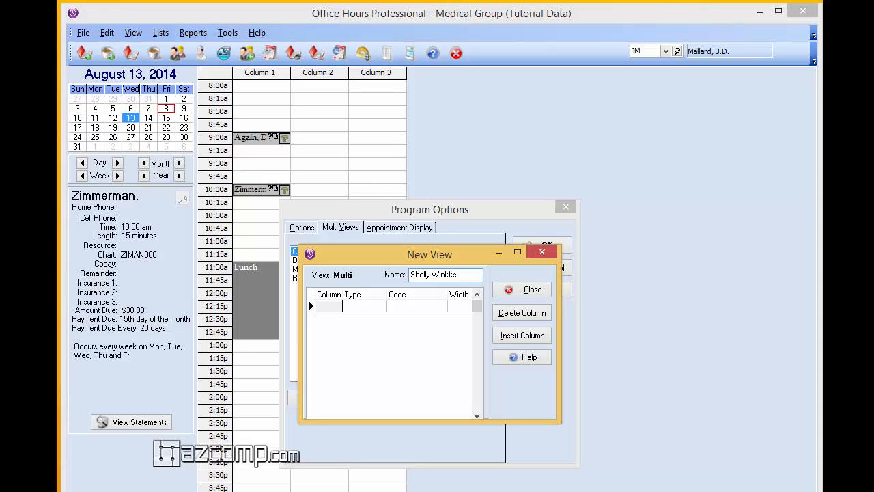
key("BackSpace")
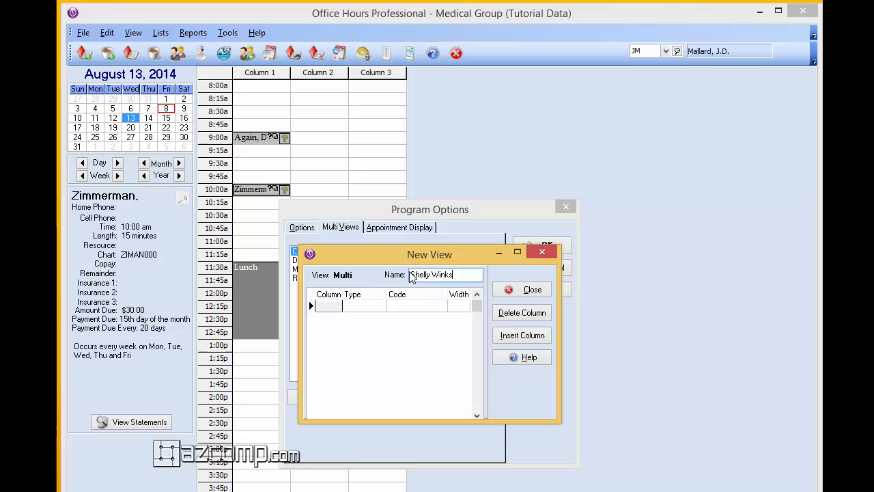
left_click(380, 306)
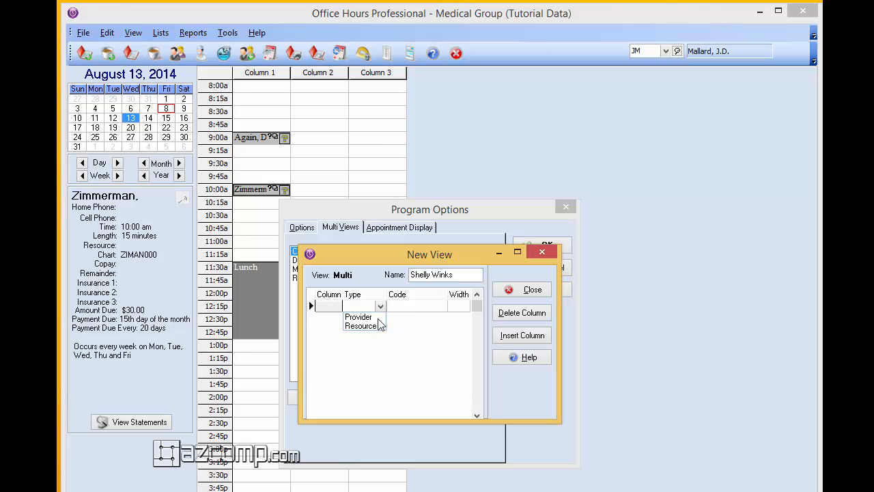
left_click(357, 317)
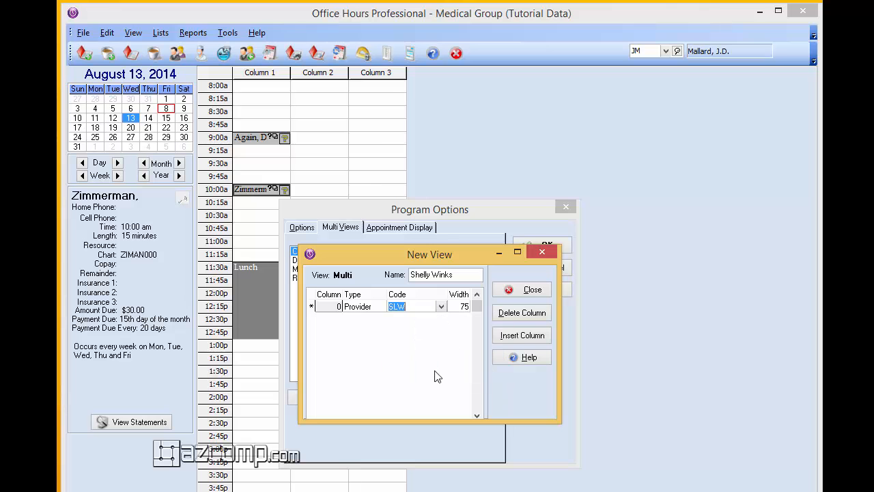
left_click(522, 335)
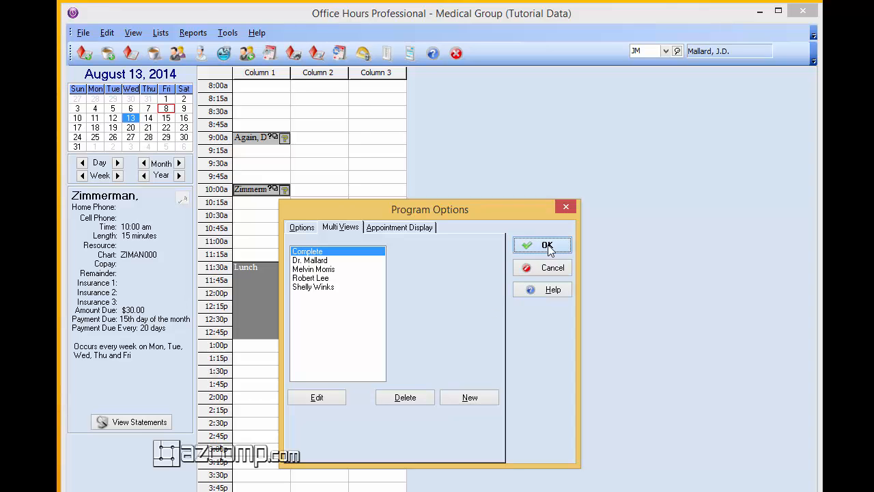
Step: Confirm Program Options to keep the new views and return to the schedule
left_click(541, 246)
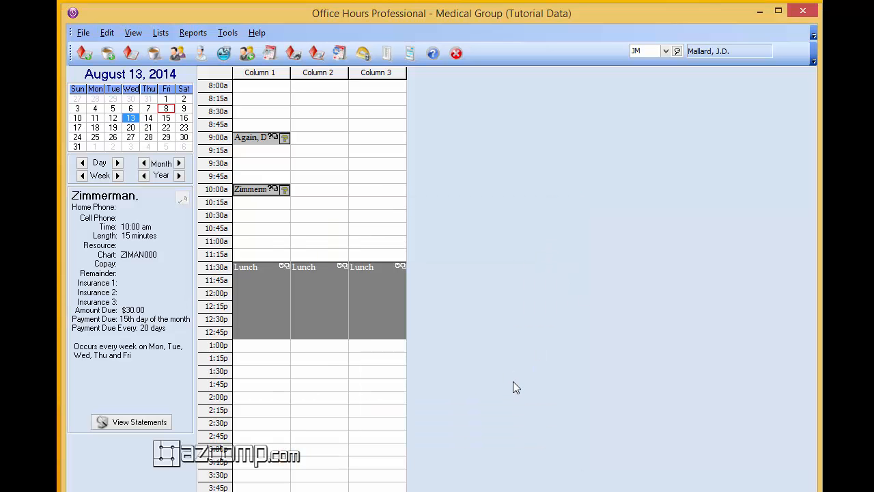
mouse_move(292, 276)
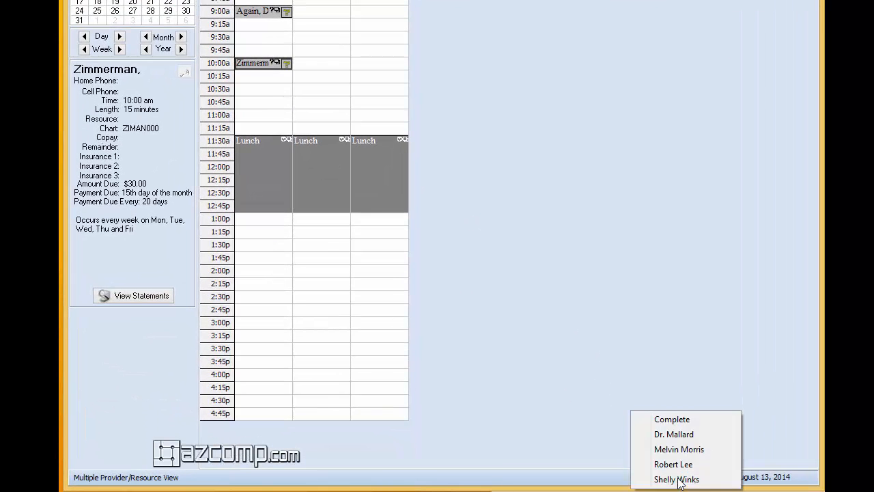
mouse_move(672, 465)
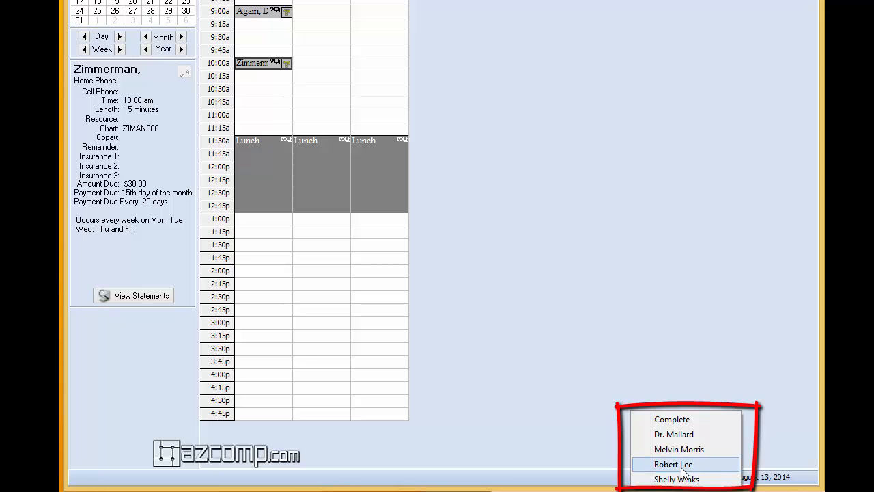
mouse_move(679, 448)
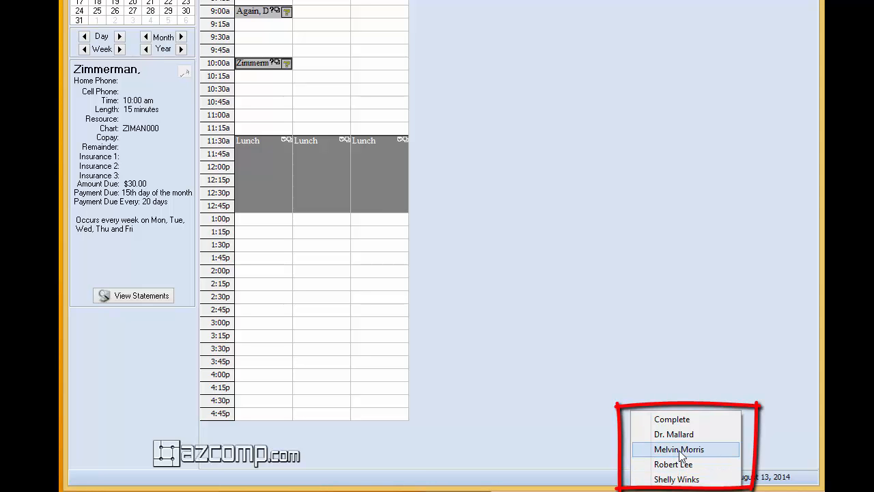
left_click(678, 448)
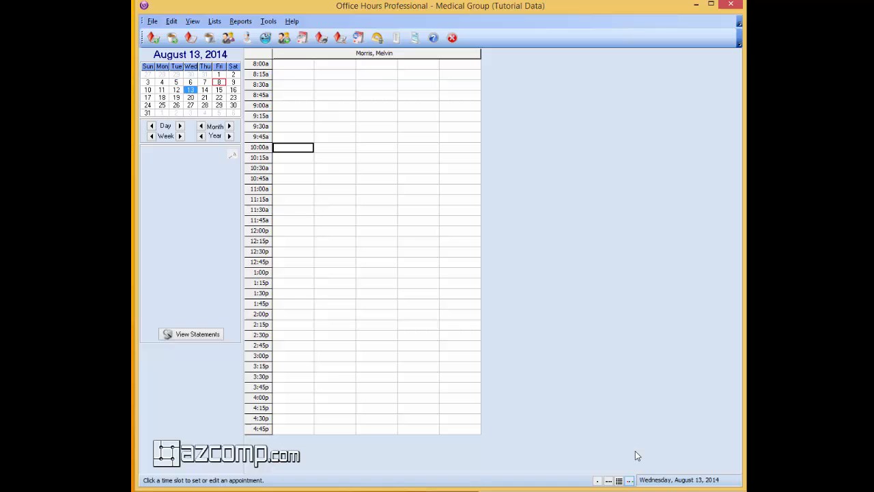
mouse_move(287, 71)
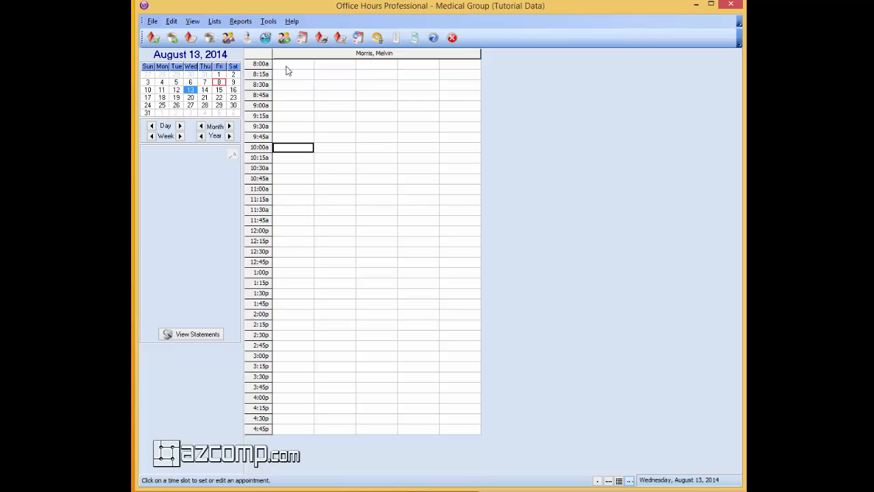
mouse_move(382, 119)
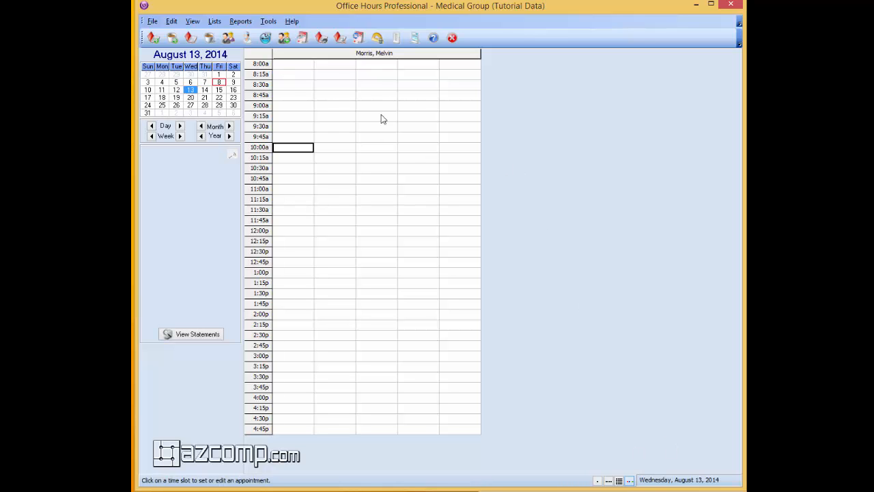
mouse_move(462, 219)
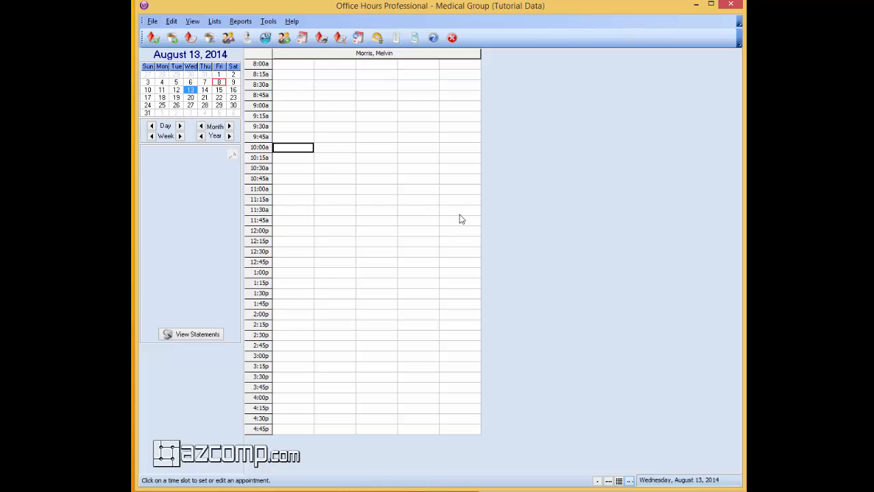
mouse_move(471, 235)
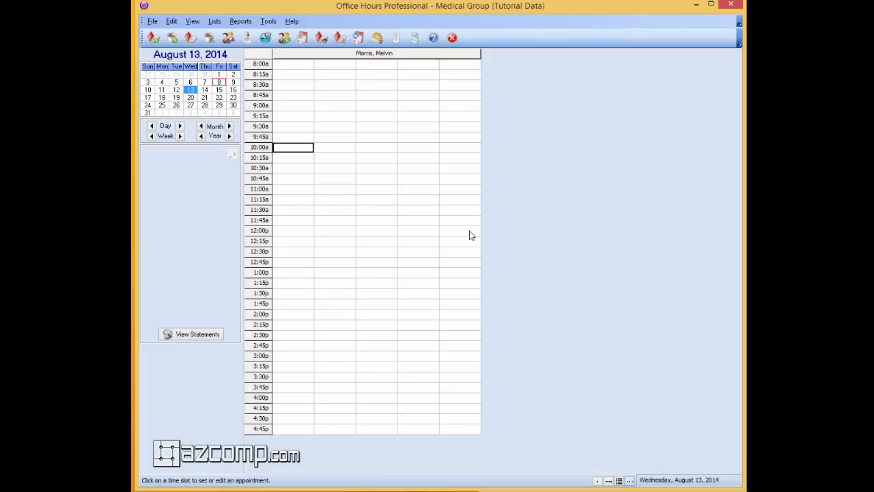
mouse_move(640, 398)
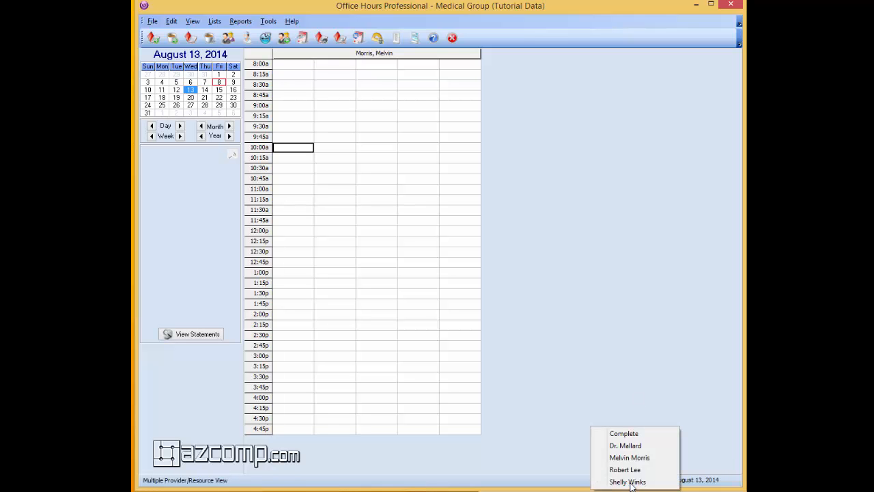
left_click(626, 470)
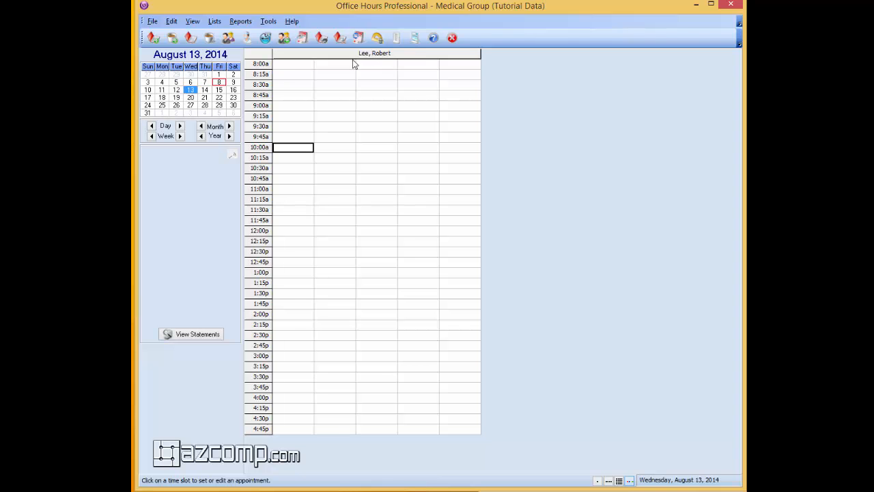
mouse_move(349, 74)
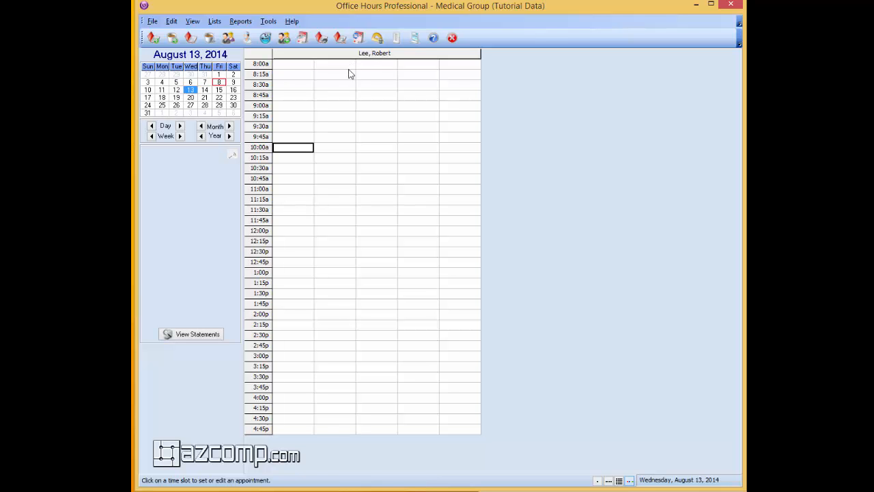